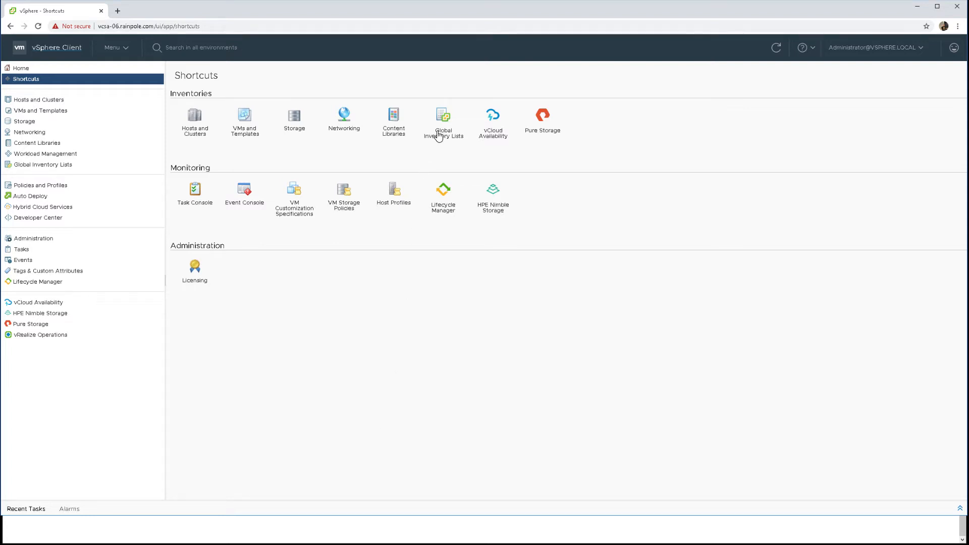
- Review the key management server configured as key provider on the vcsa-06 vCenter server
left_click(443, 120)
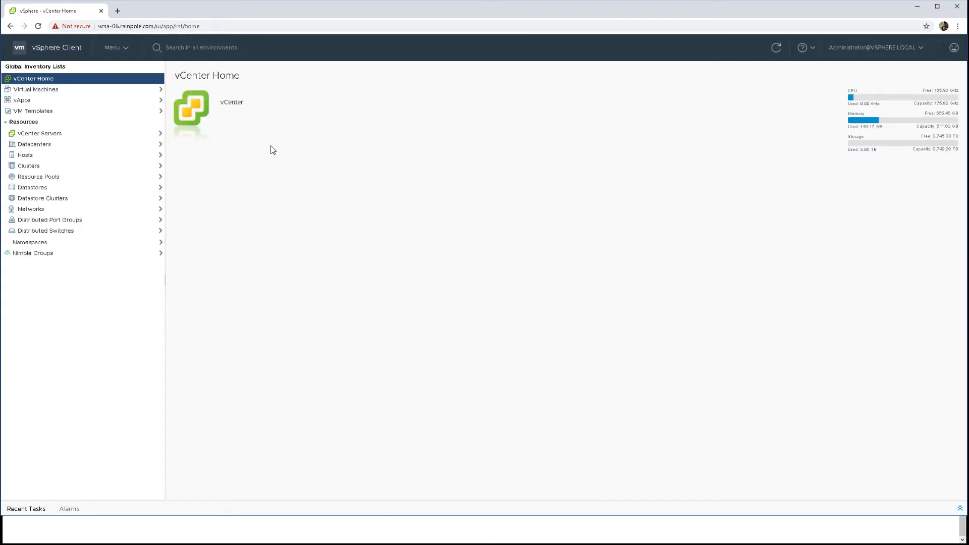
left_click(39, 133)
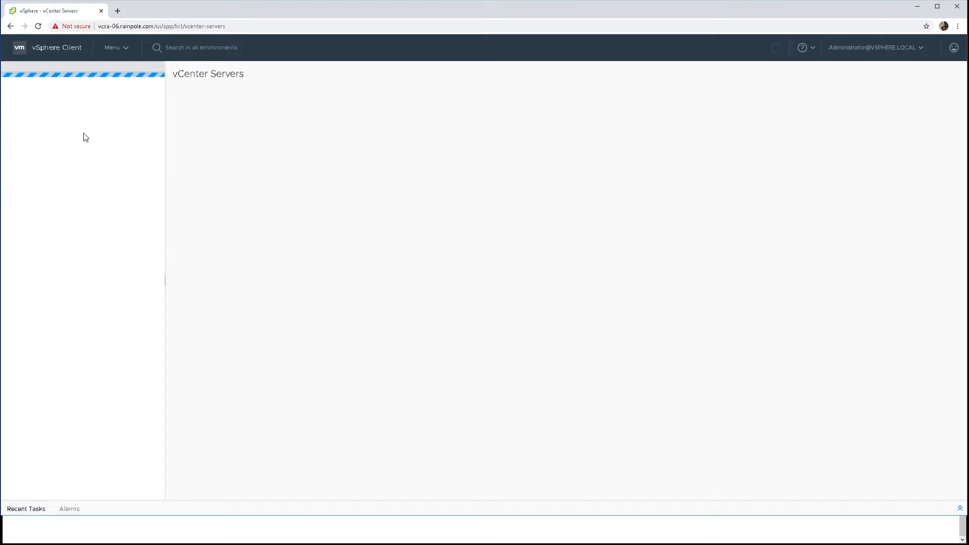
left_click(216, 119)
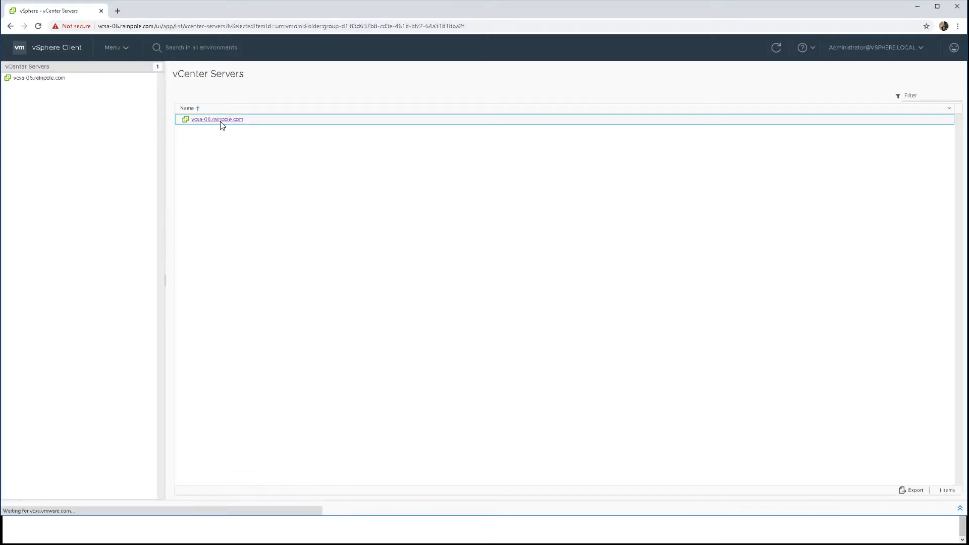
left_click(216, 119)
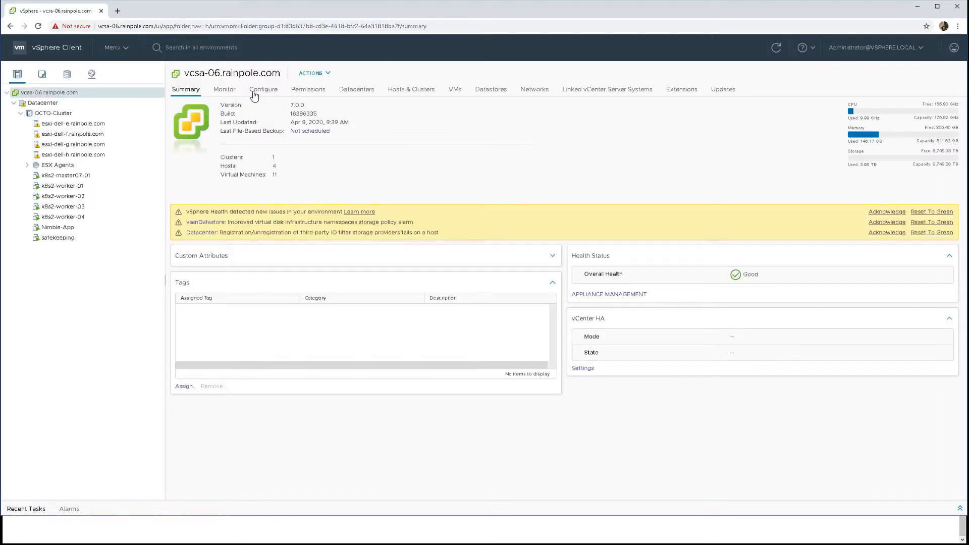
left_click(262, 89)
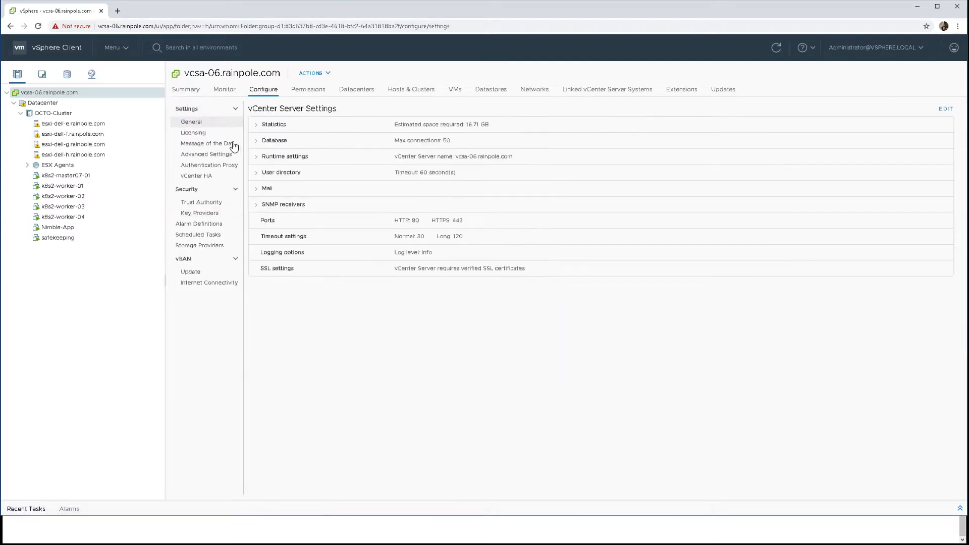
left_click(199, 213)
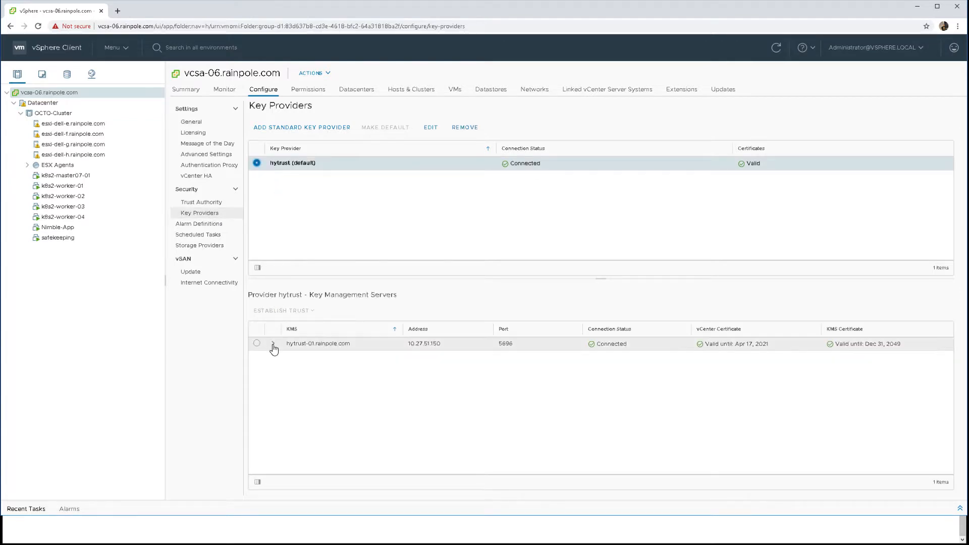
left_click(273, 343)
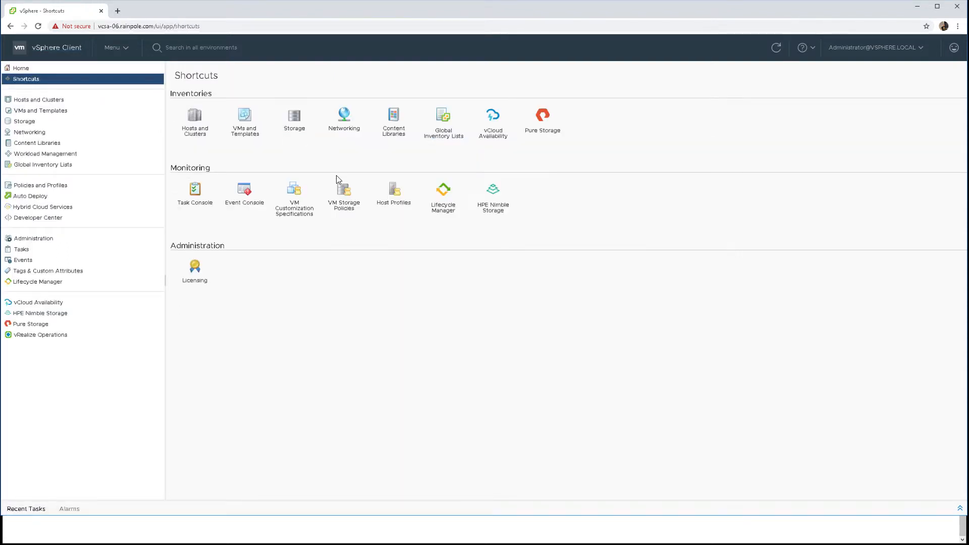
- Show the vSAN+Encrypt storage policy's rules, highlighting its default encryption properties rule
left_click(343, 193)
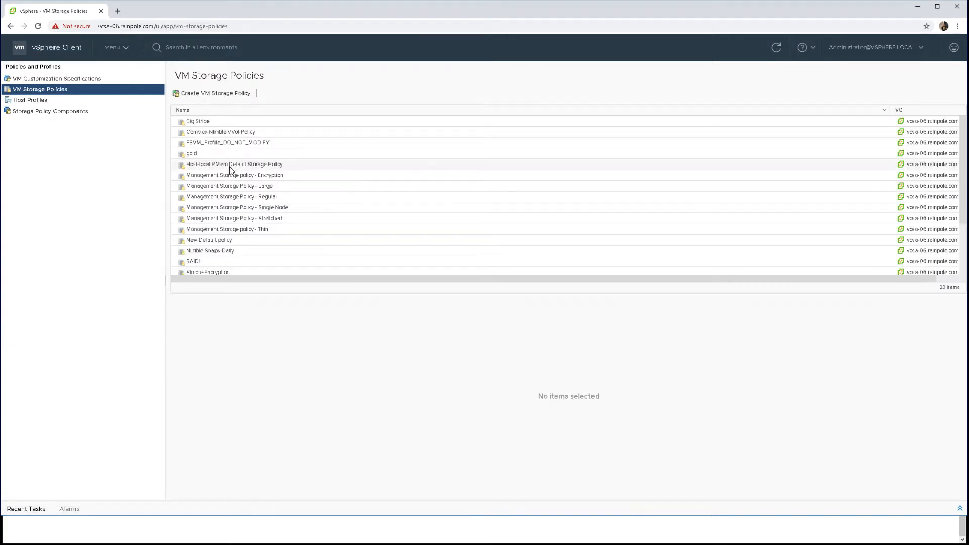
scroll("down", 3)
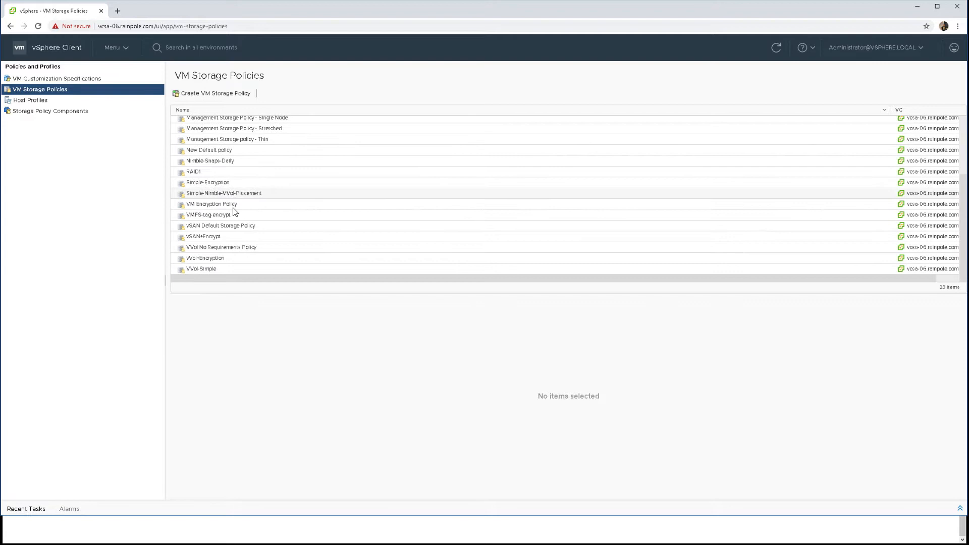
left_click(203, 236)
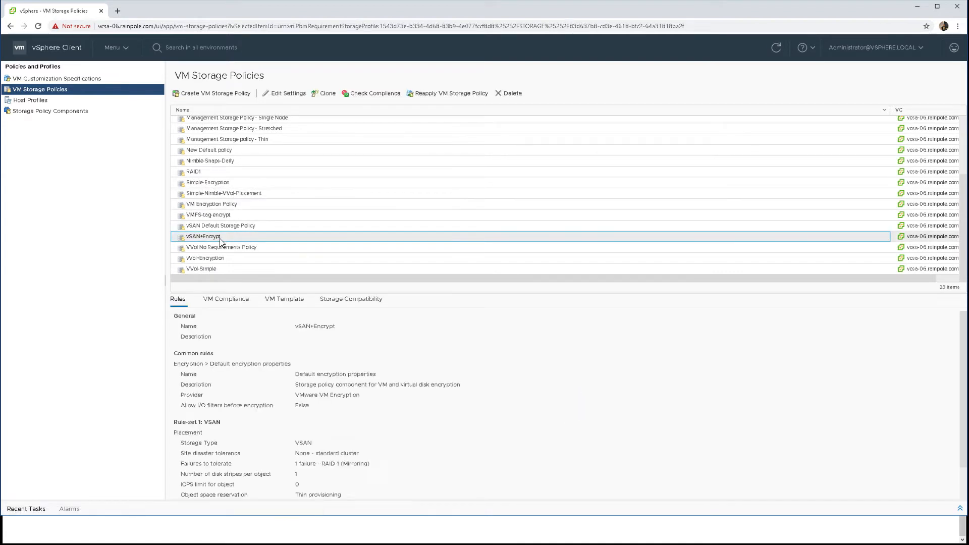
mouse_move(200, 363)
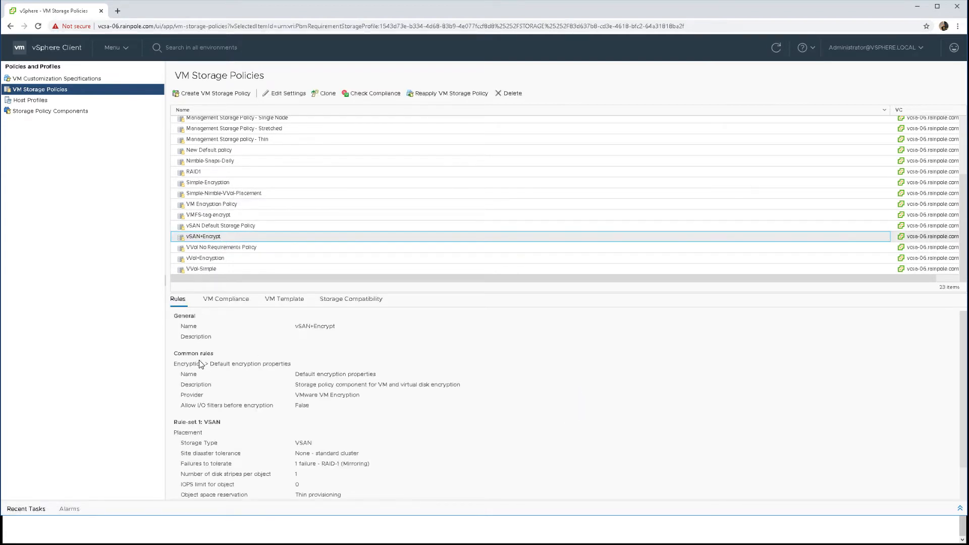
left_click(232, 364)
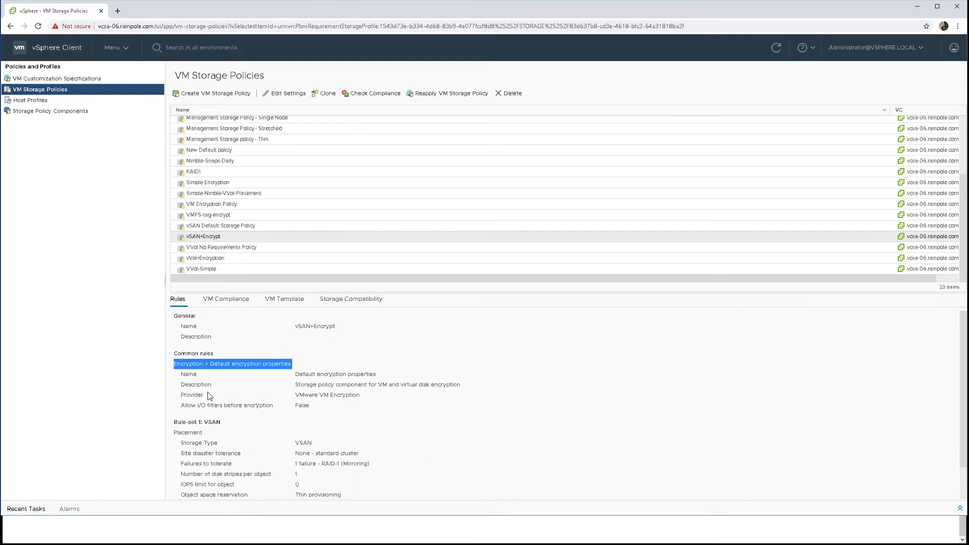
left_click(198, 422)
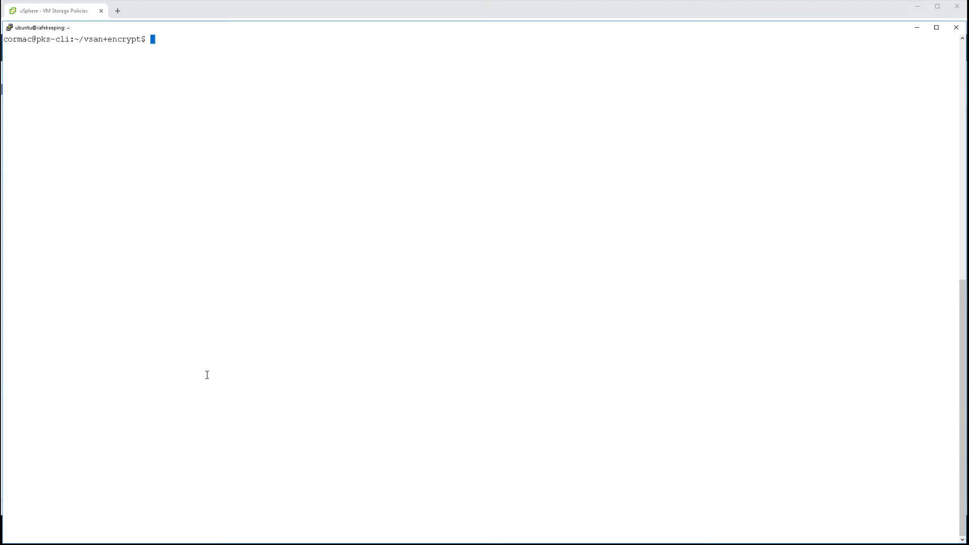
- List the Kubernetes nodes with labels, highlighting the master node and worker 4's encrypt=true label
type("kubectl get node")
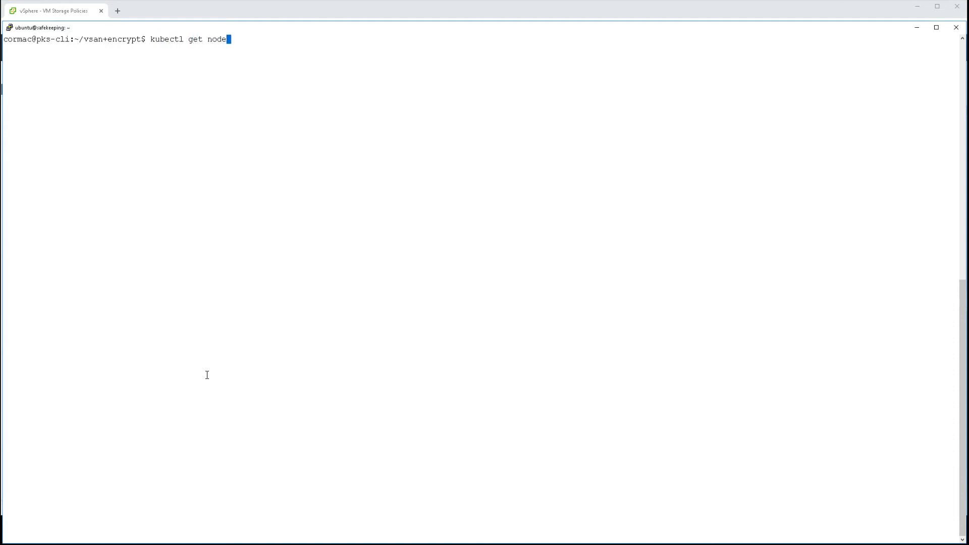
type("s -o wide")
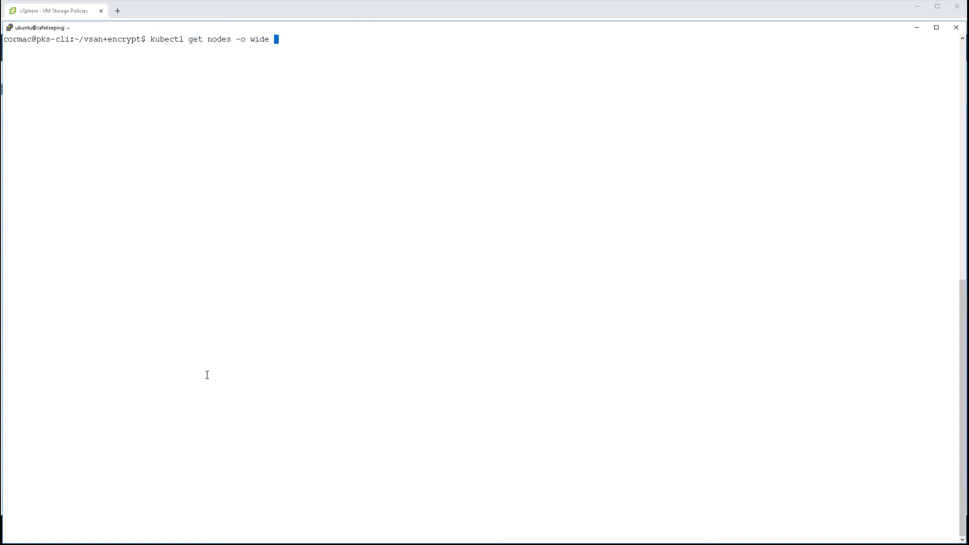
type("--show-labels")
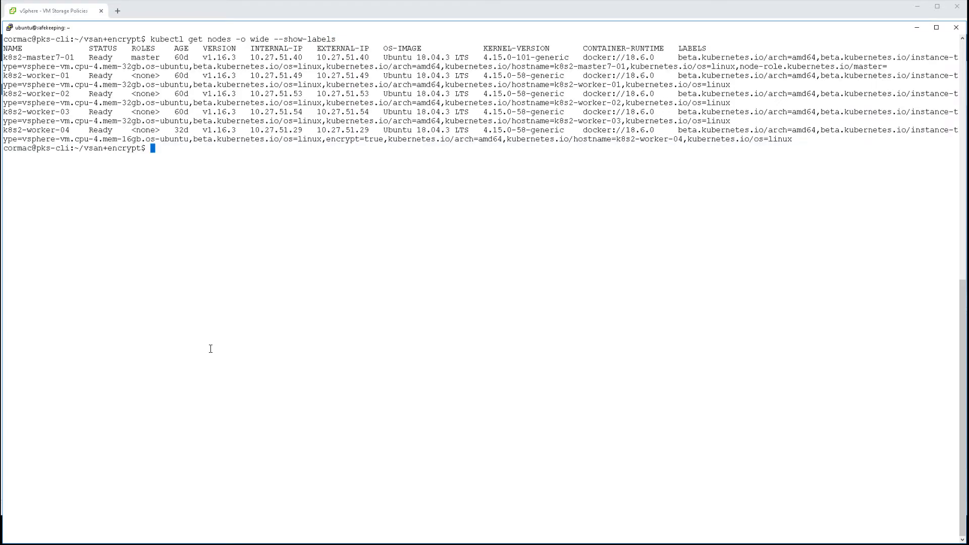
double_click(38, 56)
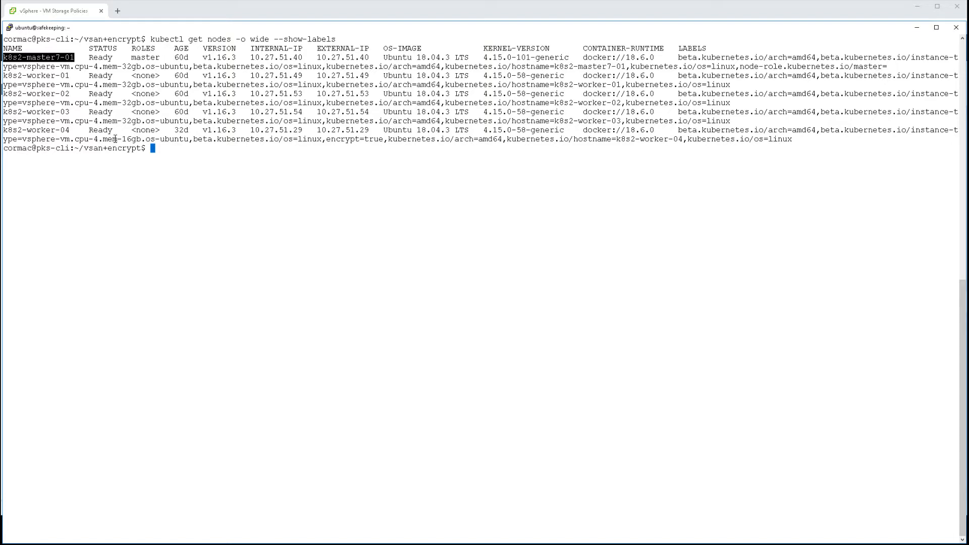
double_click(342, 139)
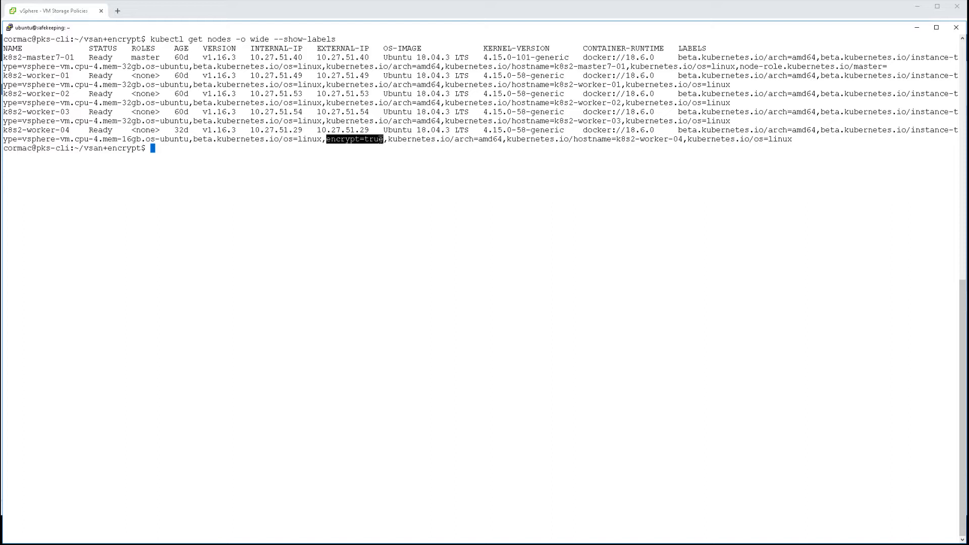
- Display the vsan-encrypt-pvc+sc.yaml manifest defining encrypt-vsan-sc and encrypt-vsan-pvc
type("ls")
type("cat")
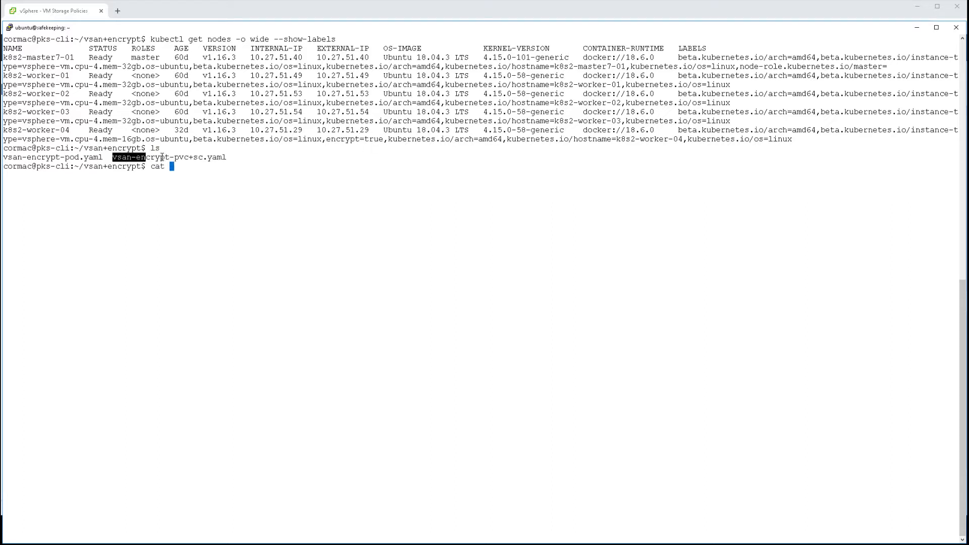
type("vsan-encrypt-pvc+sc.yaml")
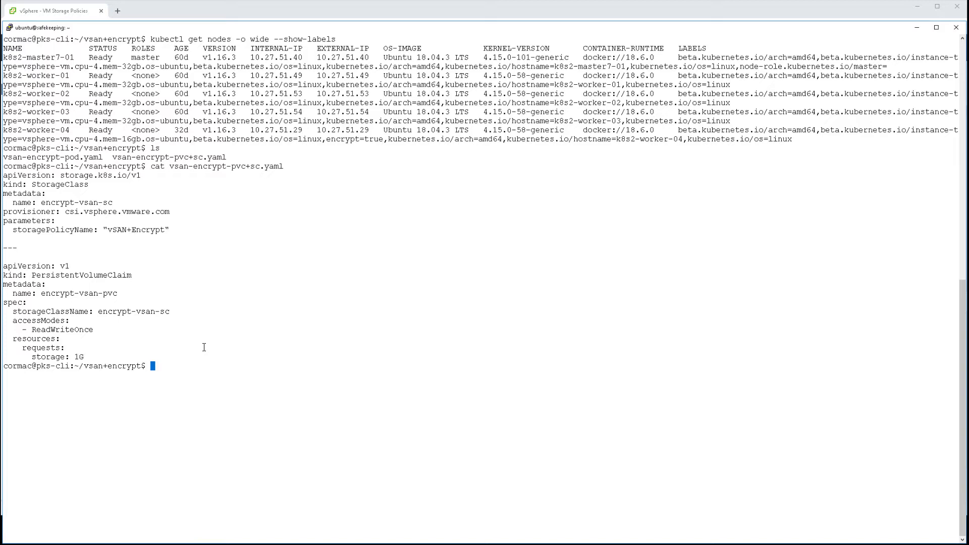
- Apply vsan-encrypt-pvc+sc.yaml to create the storage class and persistent volume claim
type("kubectl apply")
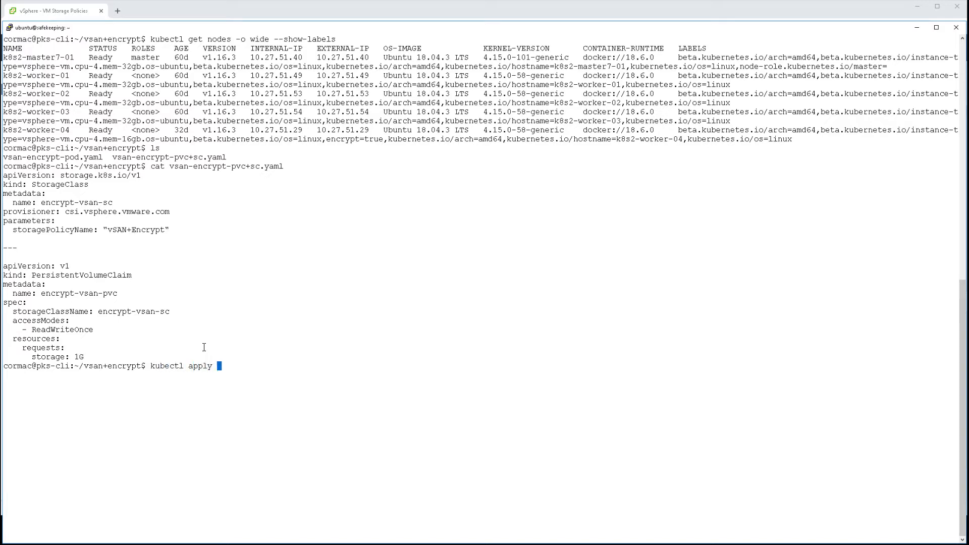
type("-f")
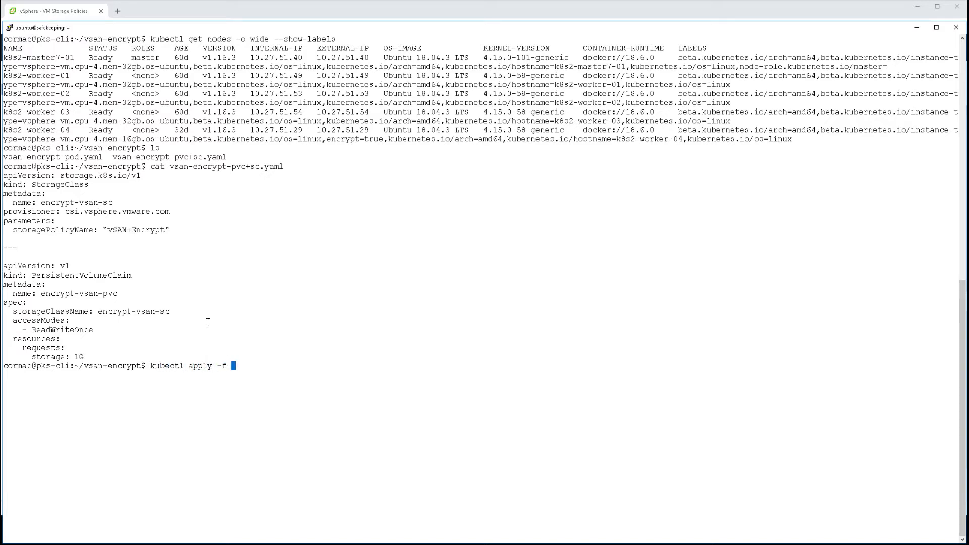
double_click(225, 166)
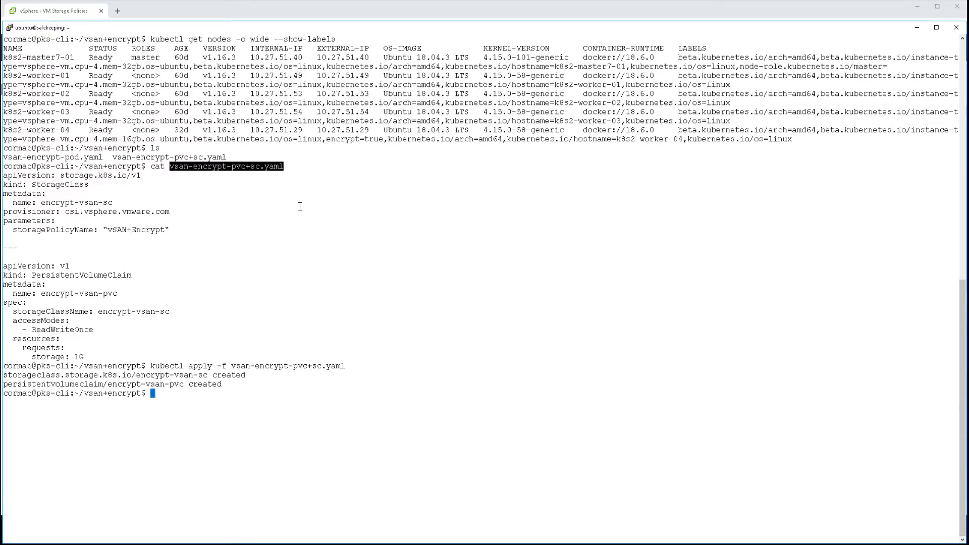
type("kubectl get sc")
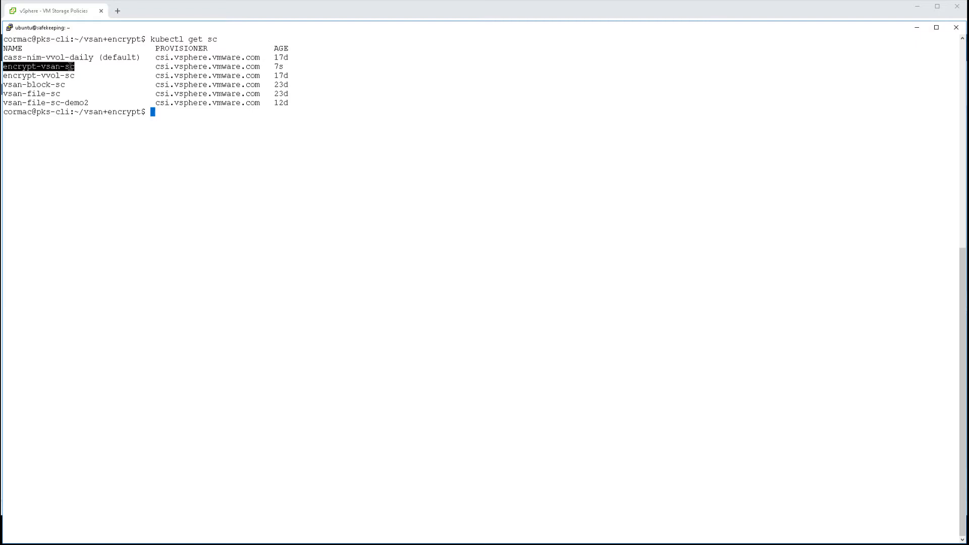
- Confirm encrypt-vsan-sc exists and encrypt-vsan-pvc is bound, then view OCTO-Cluster in vSphere Client
type("kubectl get sc")
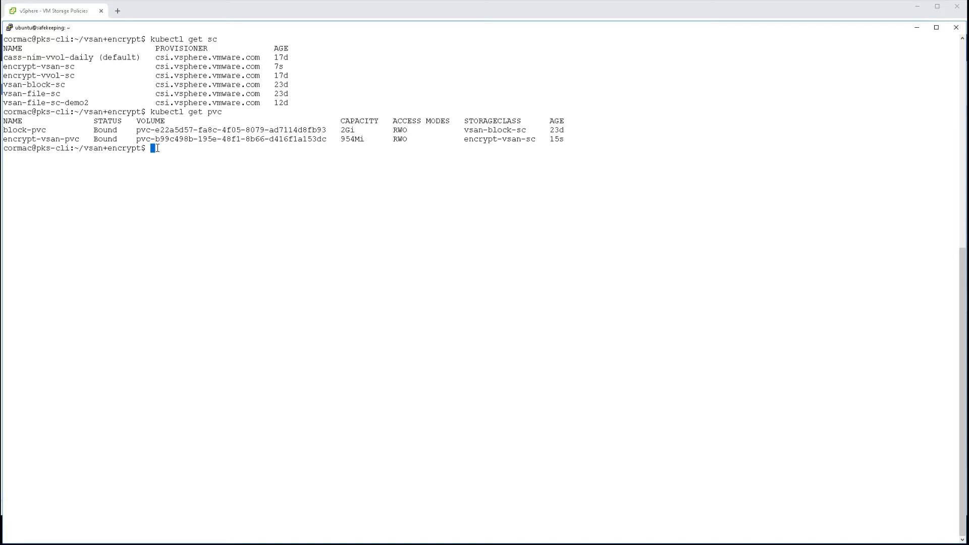
type("kubectl get pv")
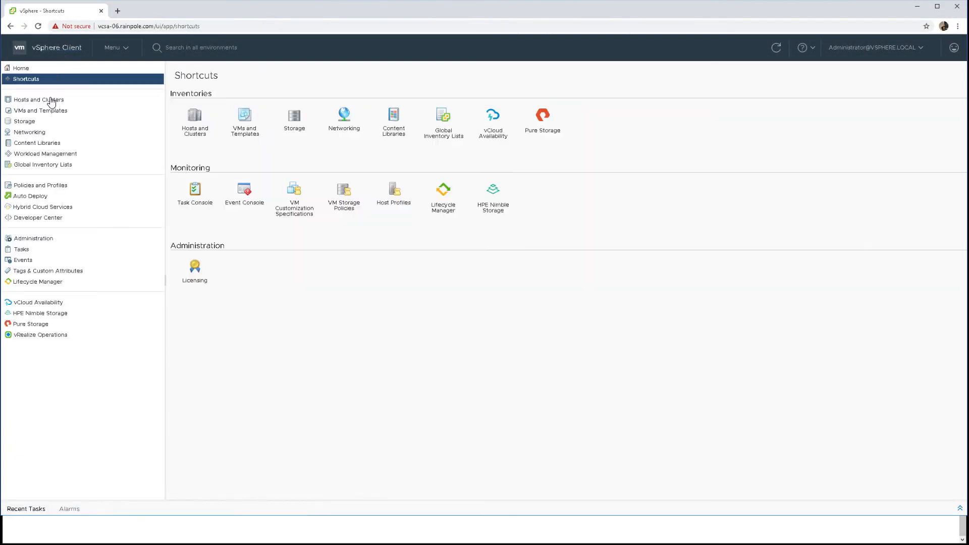
left_click(38, 100)
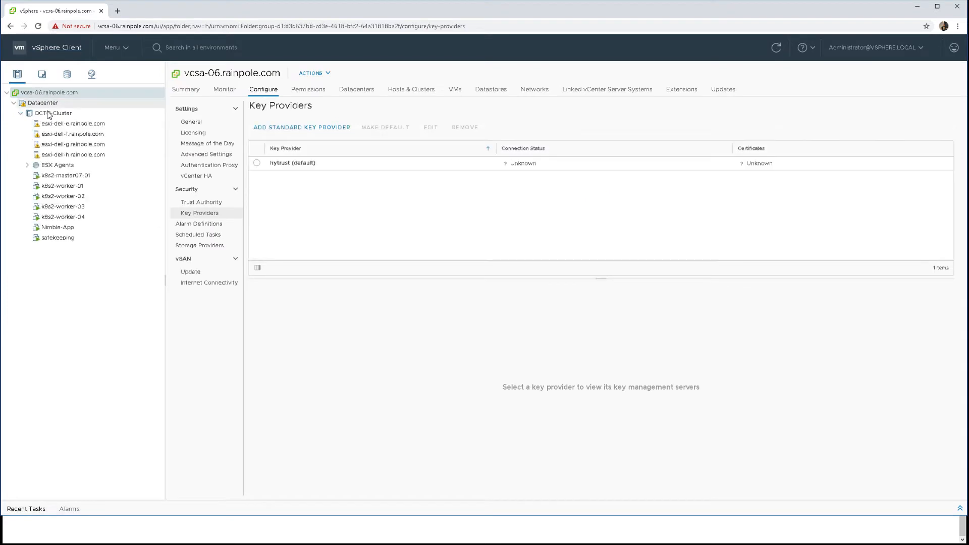
left_click(56, 113)
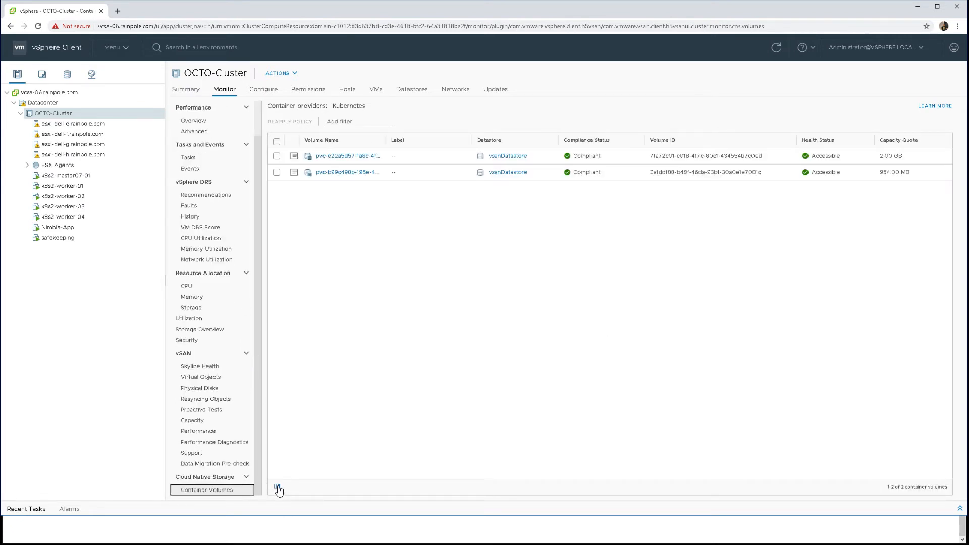
- Show the pvc-b99c volume's basics: claim encrypt-vsan-pvc, policy vSAN+Encrypt, compliant and accessible
left_click(278, 487)
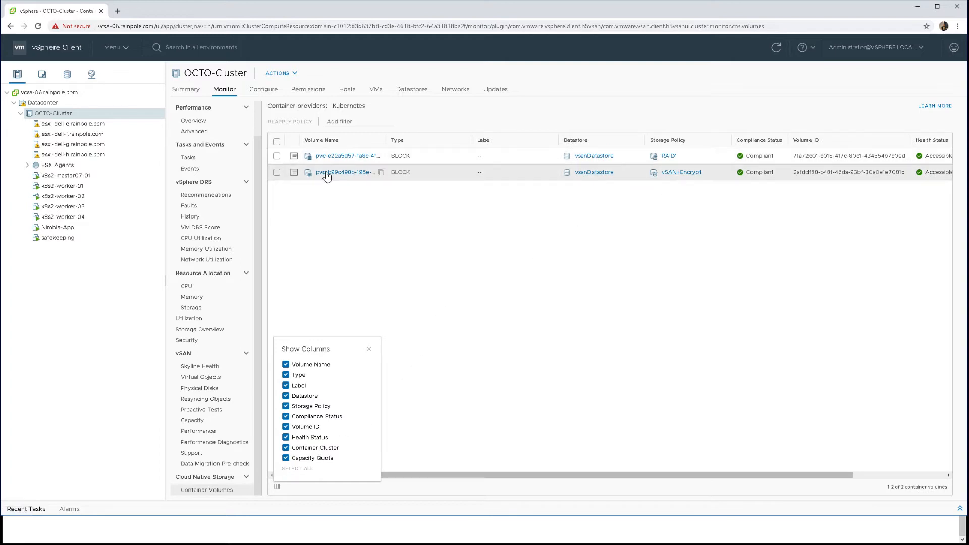
left_click(344, 172)
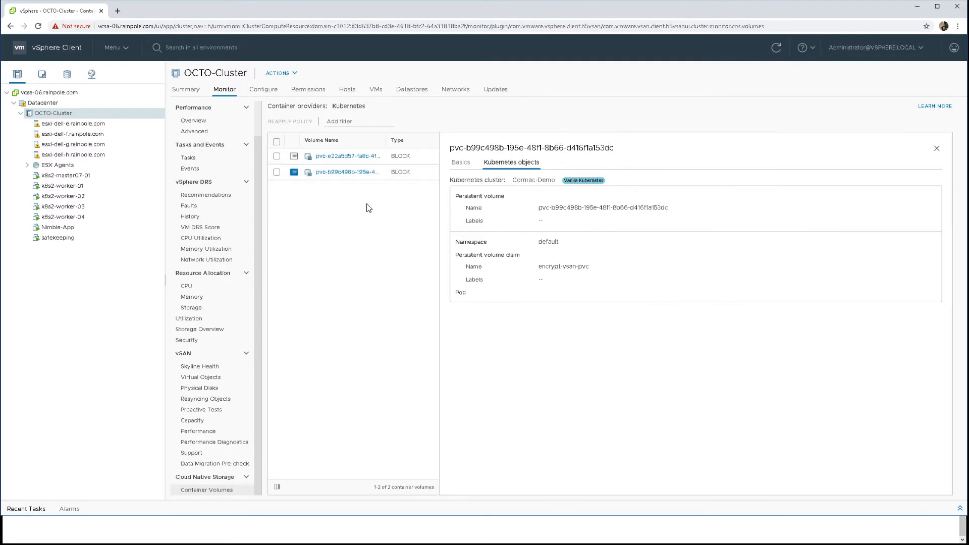
mouse_move(538, 183)
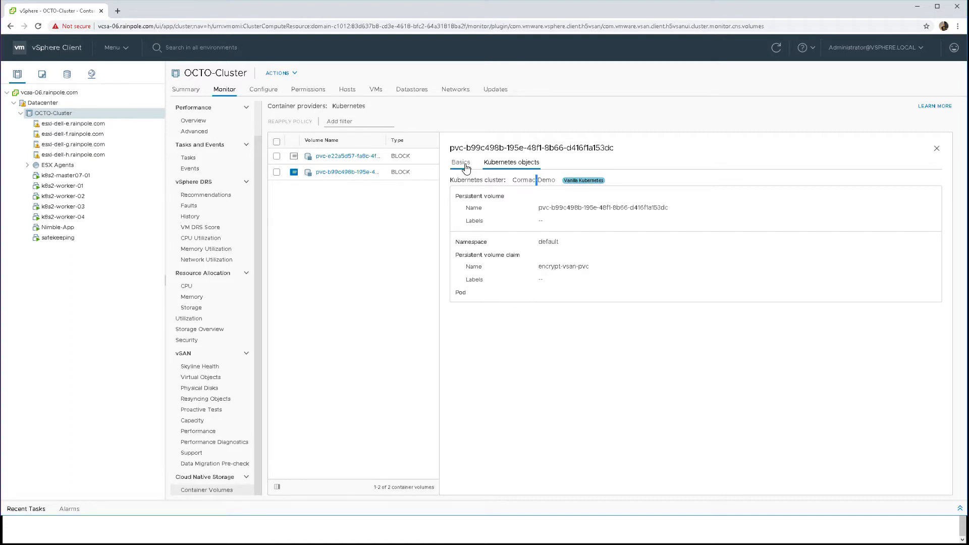
left_click(460, 162)
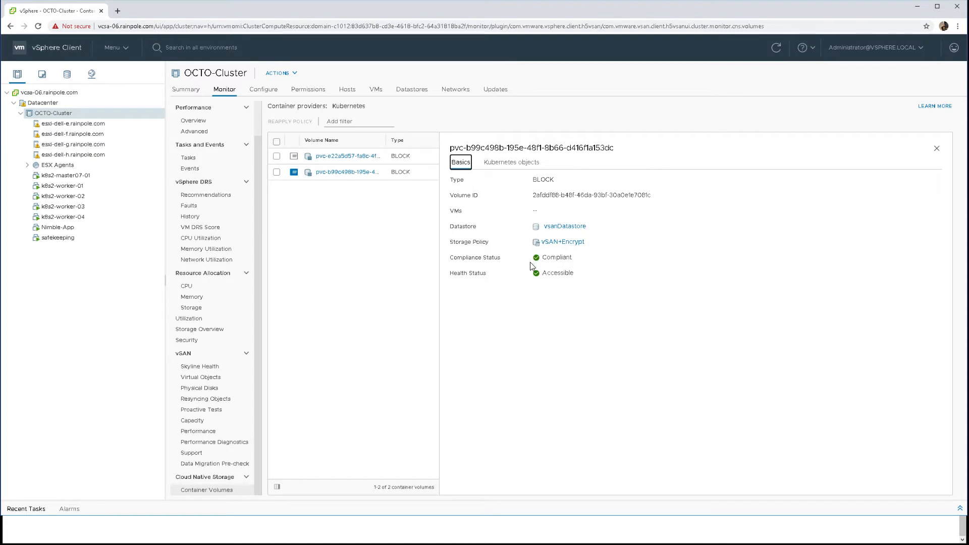
mouse_move(516, 266)
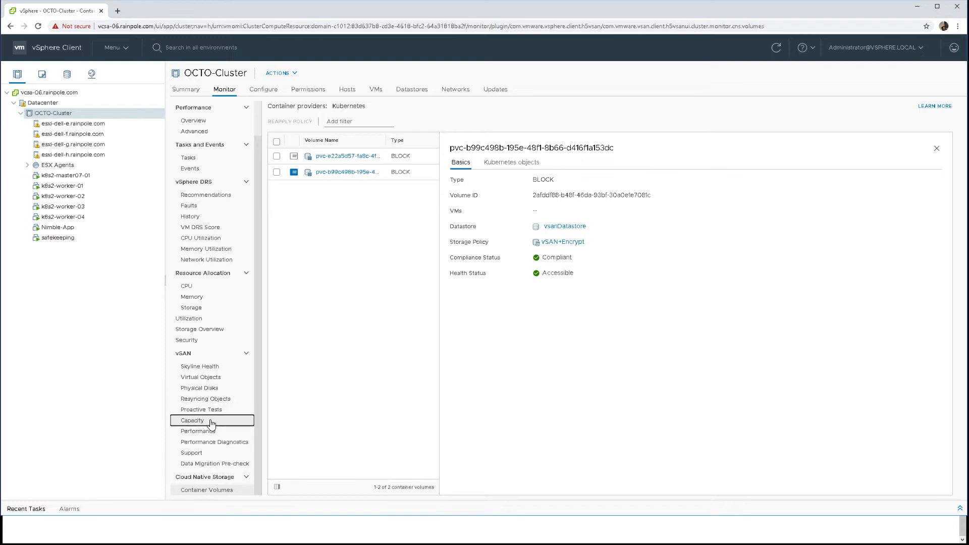
- Expand vSAN capacity usage for VM and User objects, highlighting block volumes not attached to a VM
left_click(191, 420)
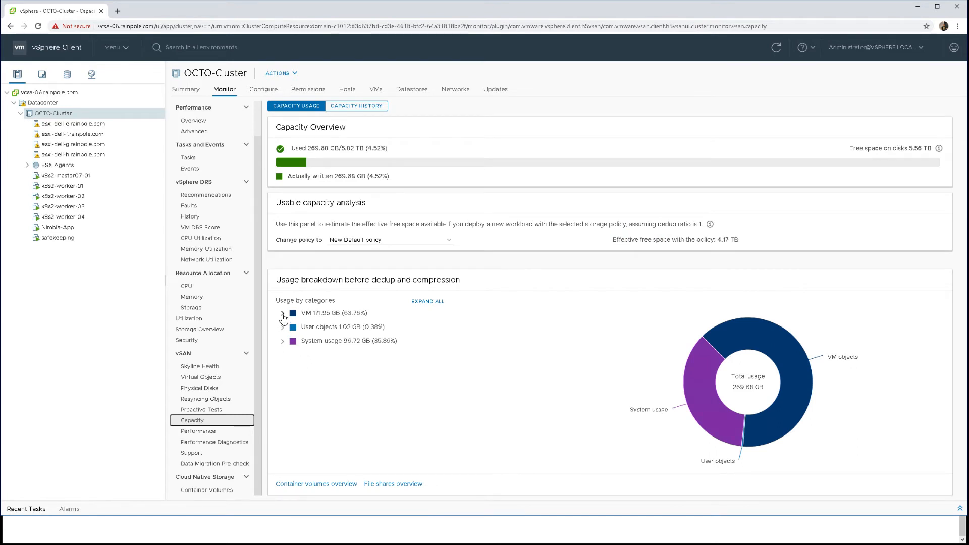
left_click(282, 313)
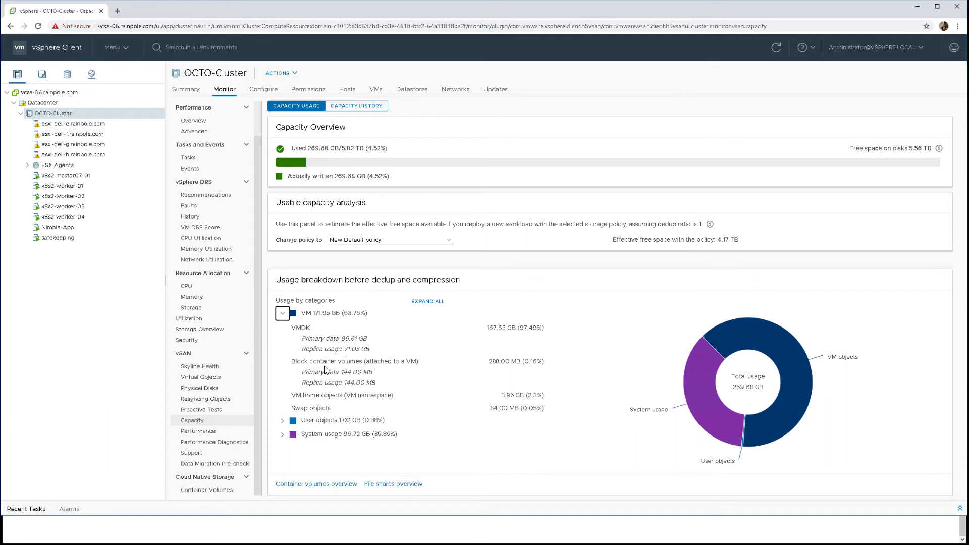
mouse_move(345, 387)
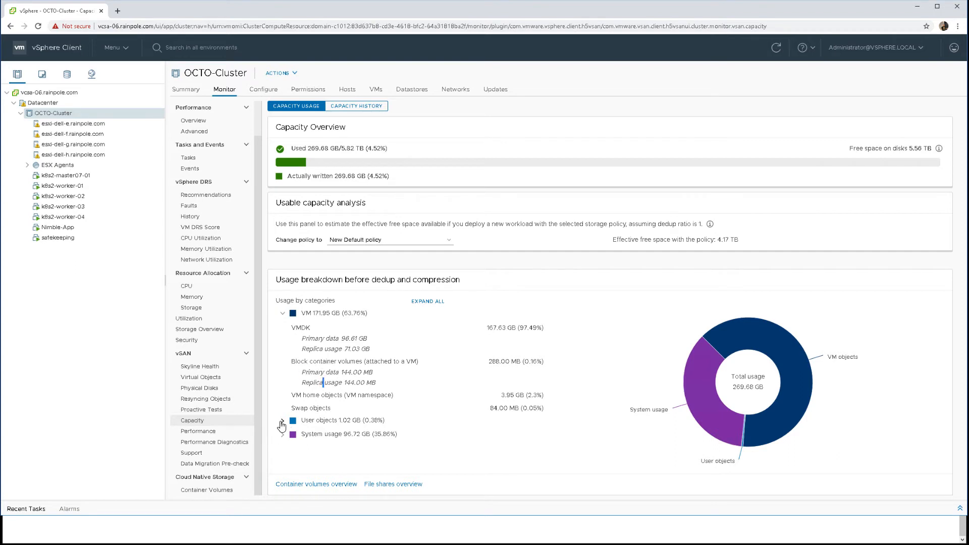
left_click(281, 424)
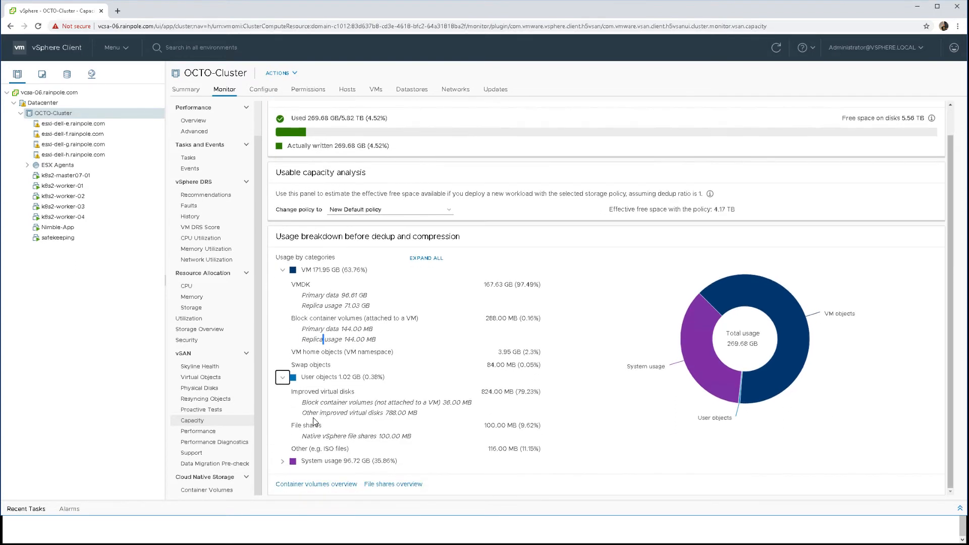
double_click(332, 402)
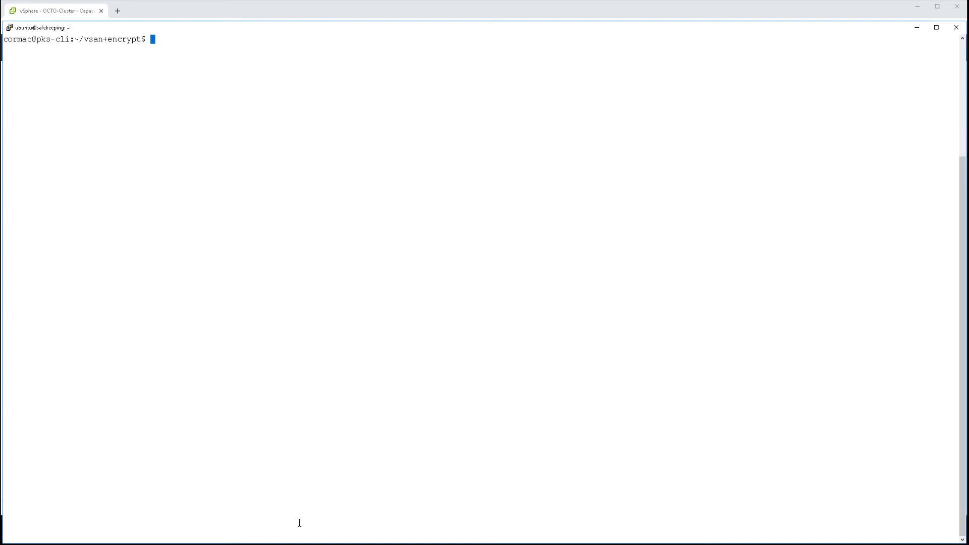
- Display the vsan-encrypt-pod.yaml manifest with its encrypt=true node selector
type("cat")
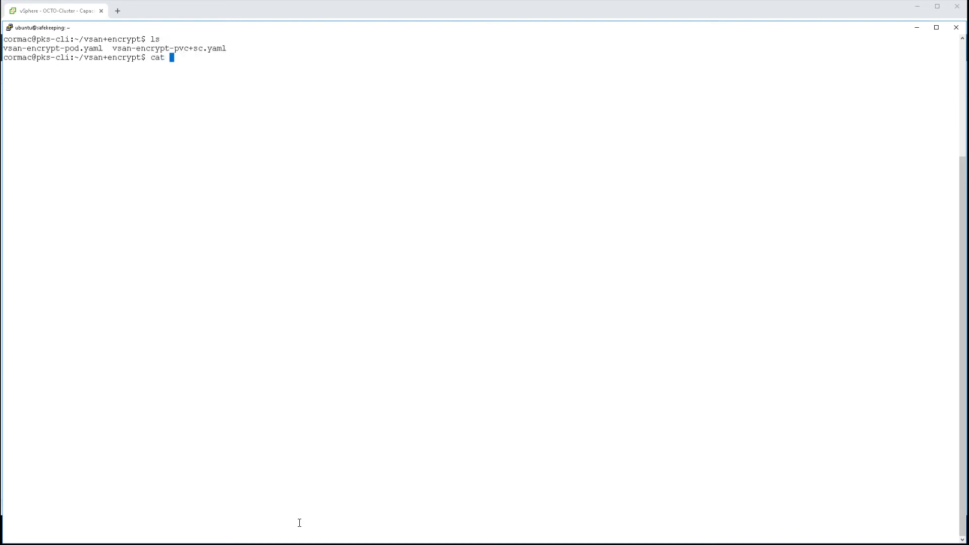
type("vsan-encrypt-pod.yaml")
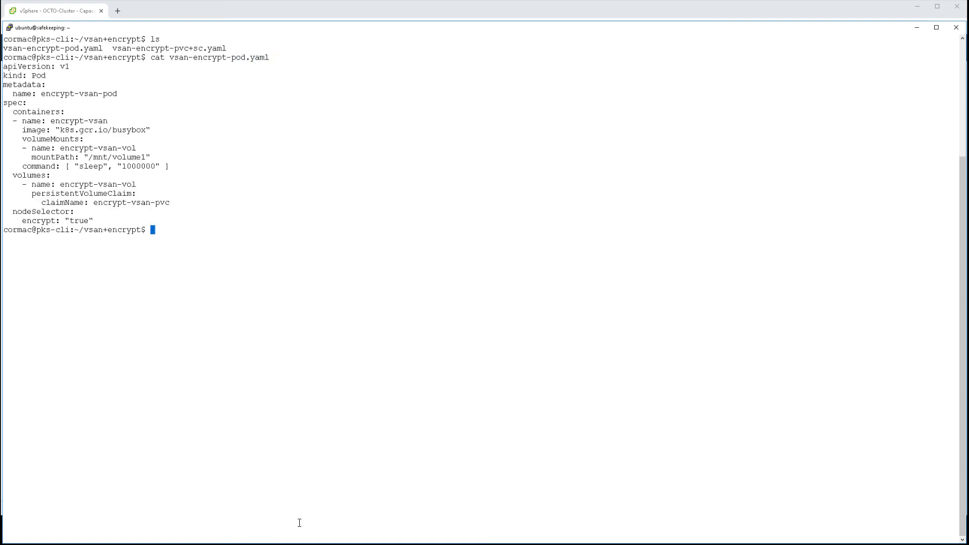
mouse_move(117, 125)
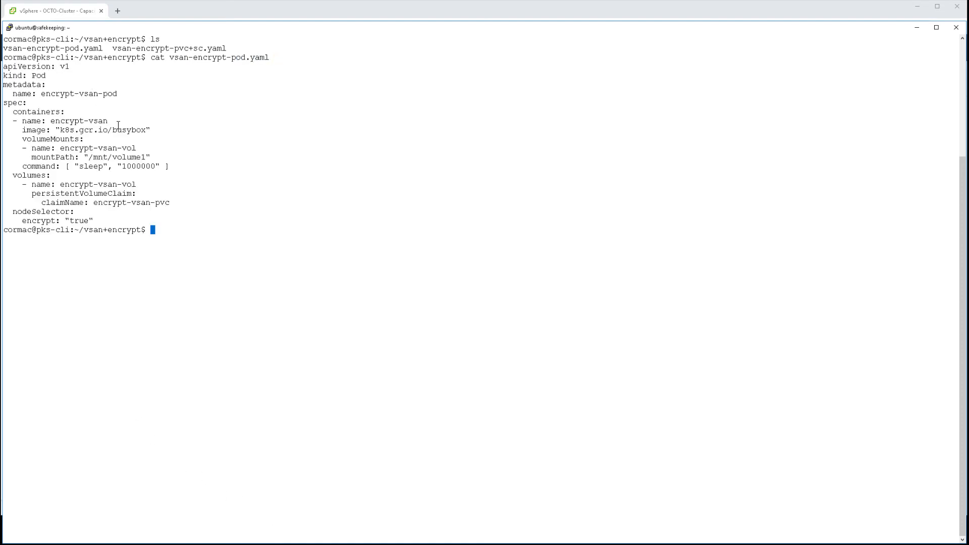
double_click(128, 130)
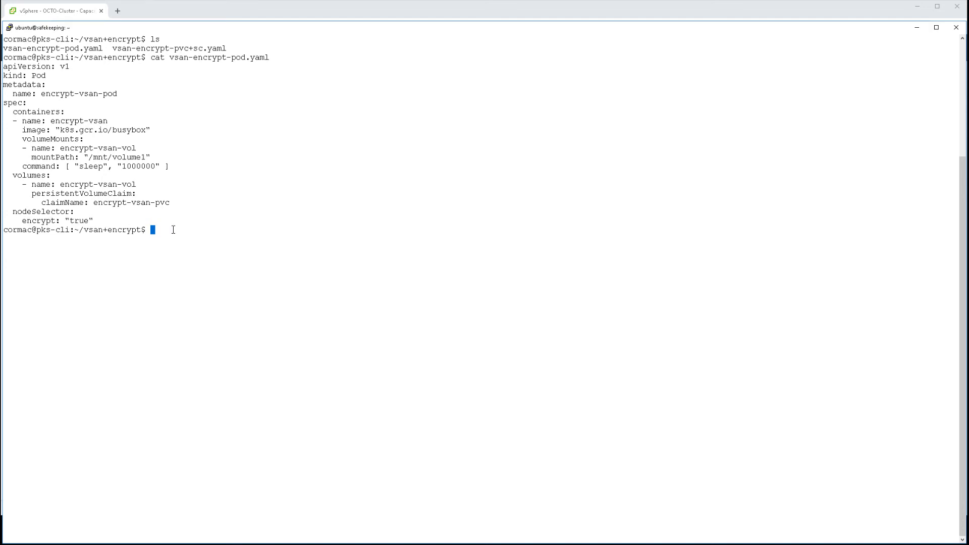
- Create encrypt-vsan-pod by applying vsan-encrypt-pod.yaml
type("kubectl apply -f")
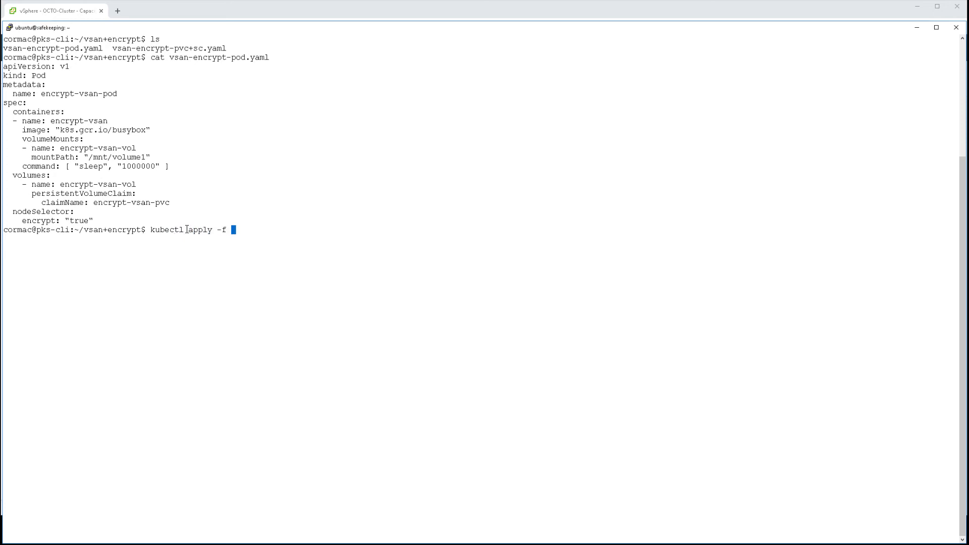
double_click(219, 57)
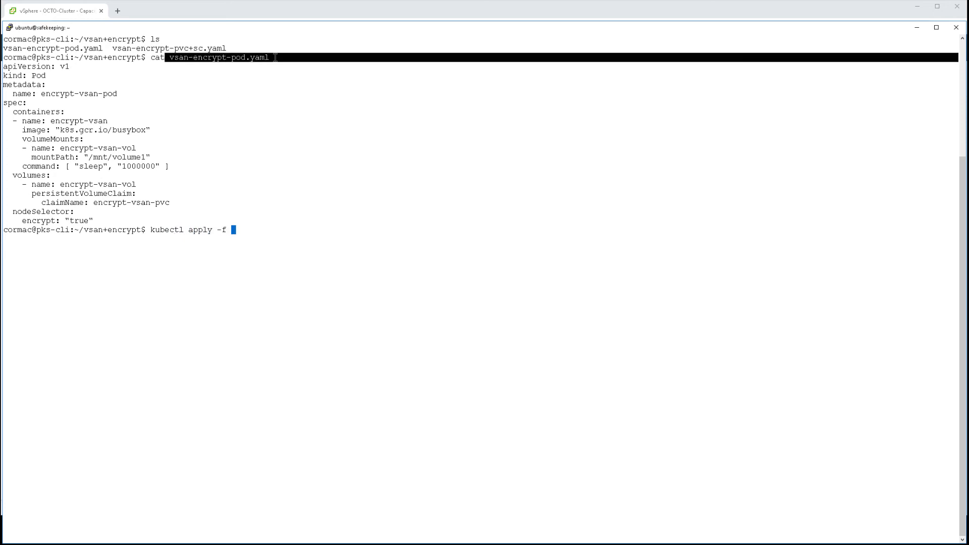
type("vsan-encrypt-pod.yaml")
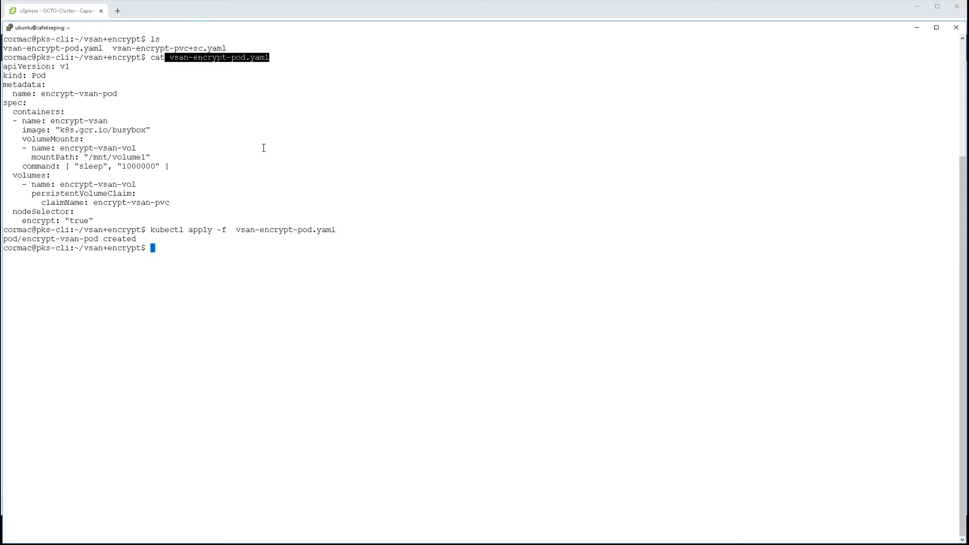
- Verify encrypt-vsan-pod runs on k8s2-worker-04, highlighting its encrypt=true node selector
type("kubectl describe pod encrypt-vsan-pod")
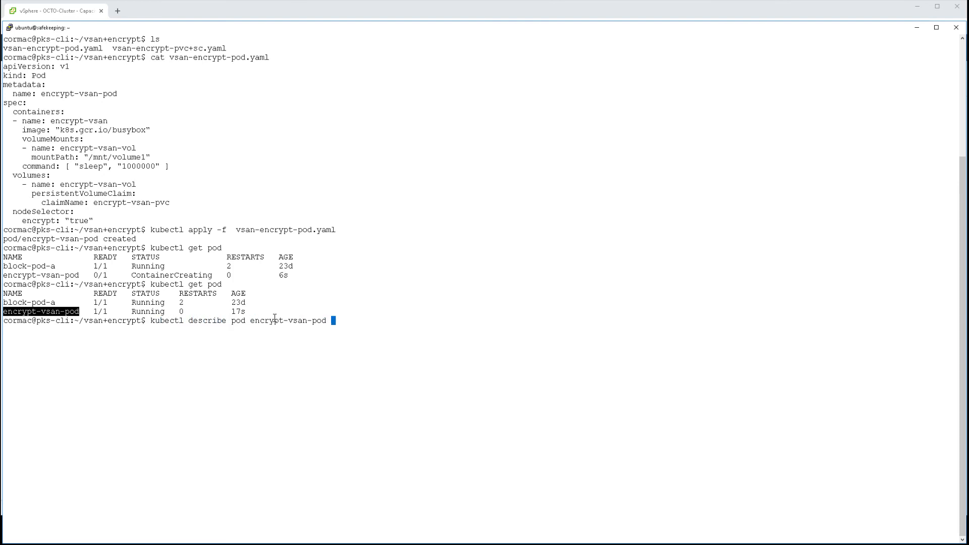
type("| grep -i Node")
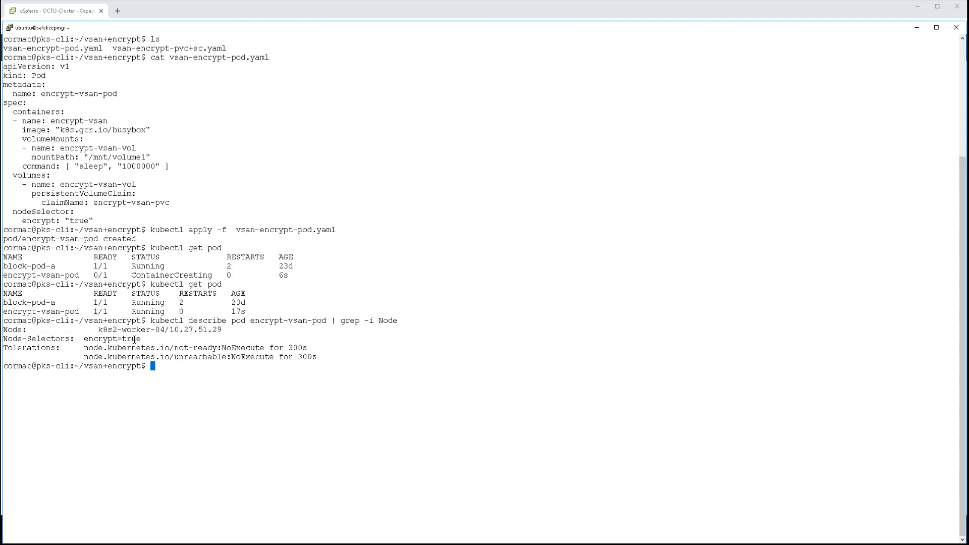
double_click(132, 339)
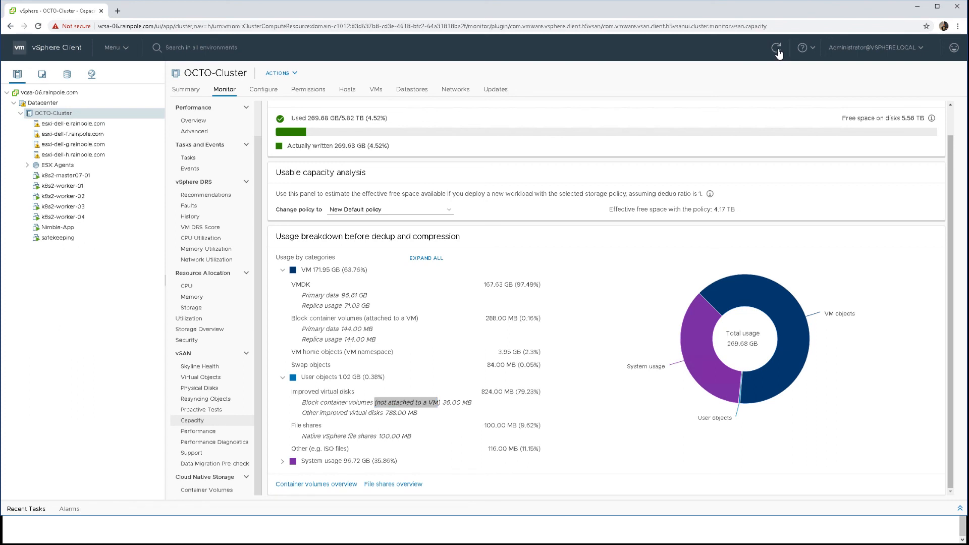
- Refresh capacity usage to show the block volume's 404 MB now counted as attached to a VM
left_click(776, 48)
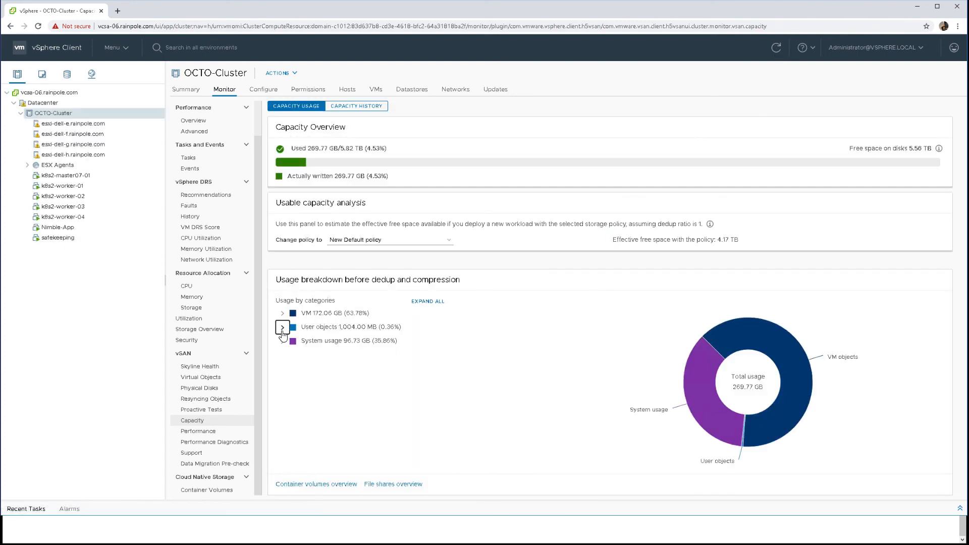
left_click(282, 327)
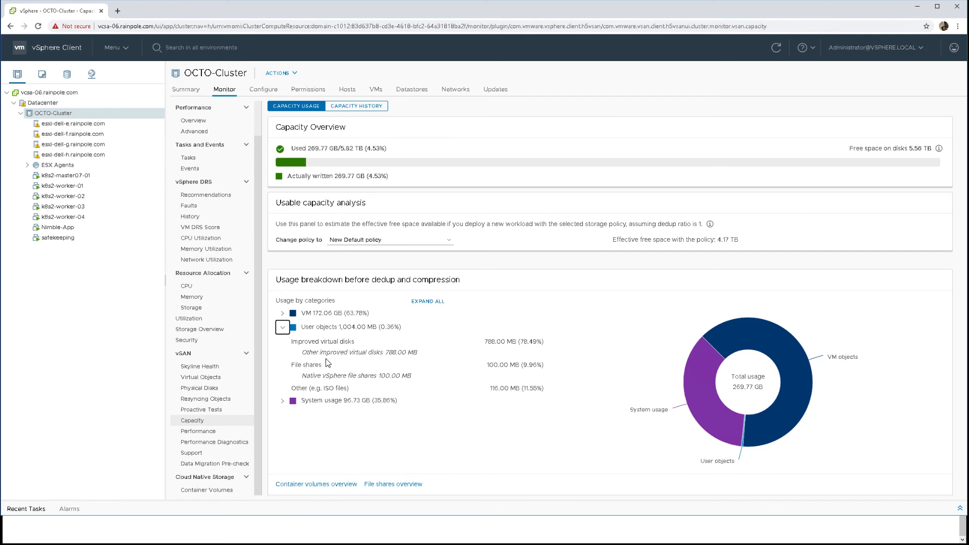
left_click(282, 313)
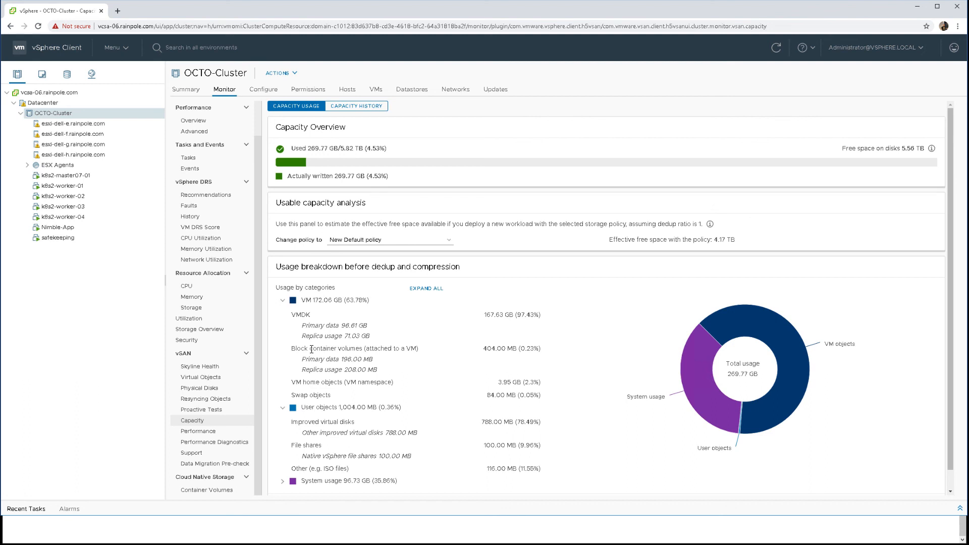
double_click(312, 359)
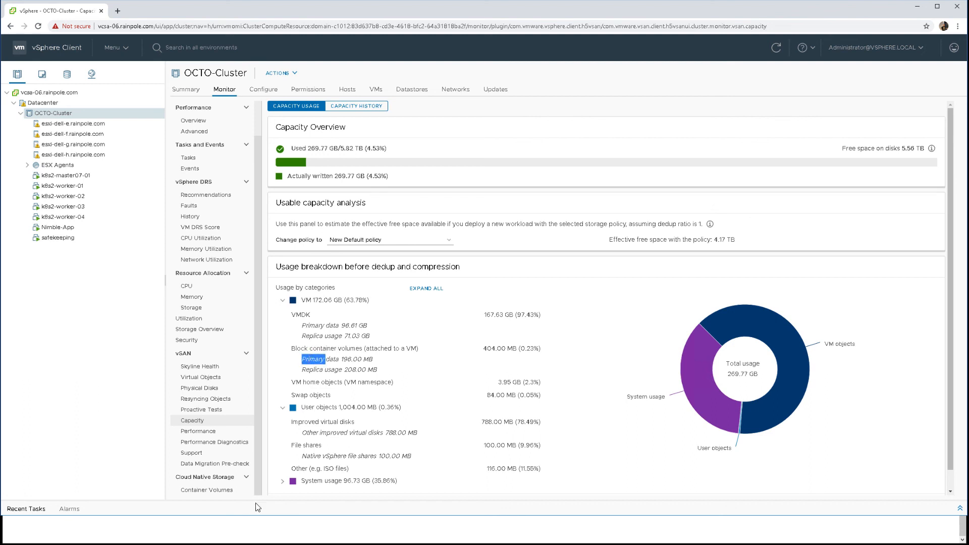
- Show the encrypted container volume's Kubernetes objects listing claim encrypt-vsan-pvc and pod encrypt-vsan-pod
left_click(206, 490)
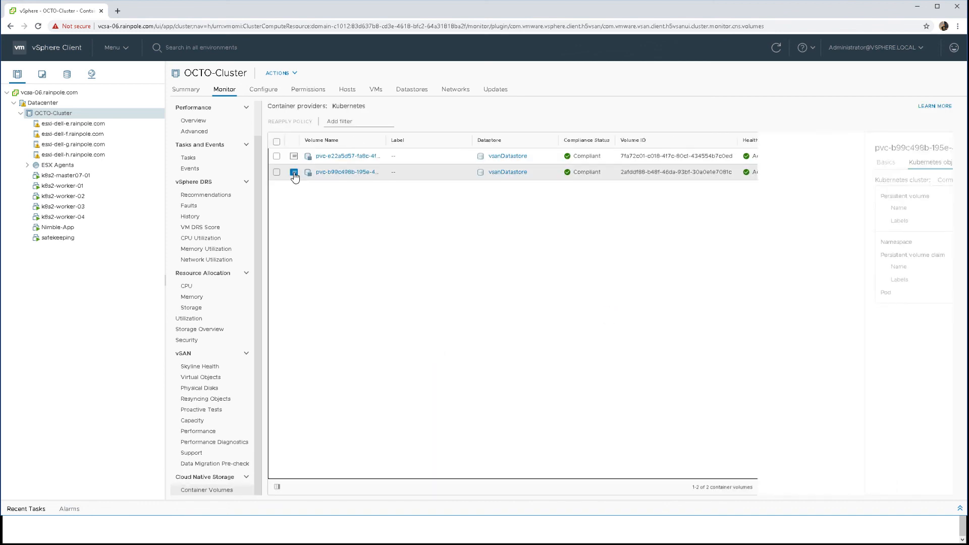
left_click(294, 173)
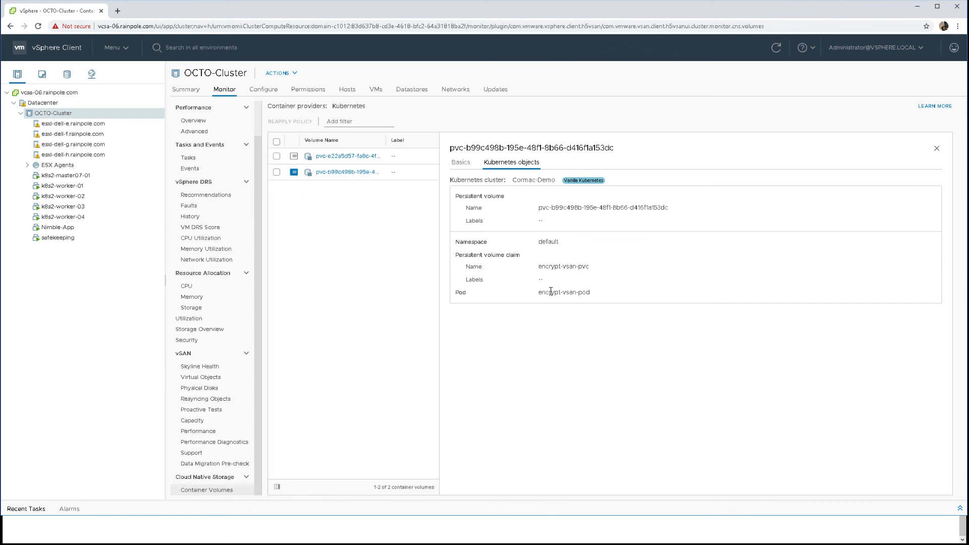